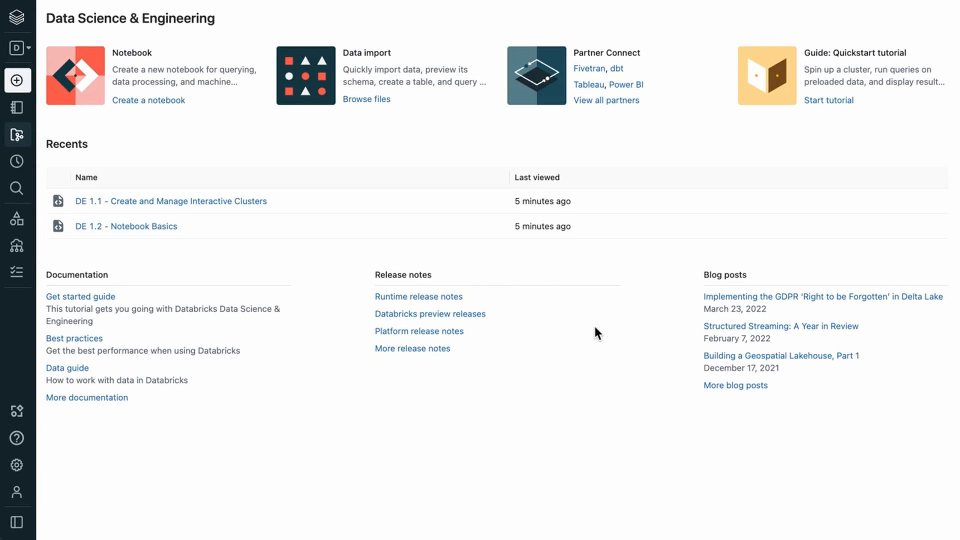
mouse_move(416, 136)
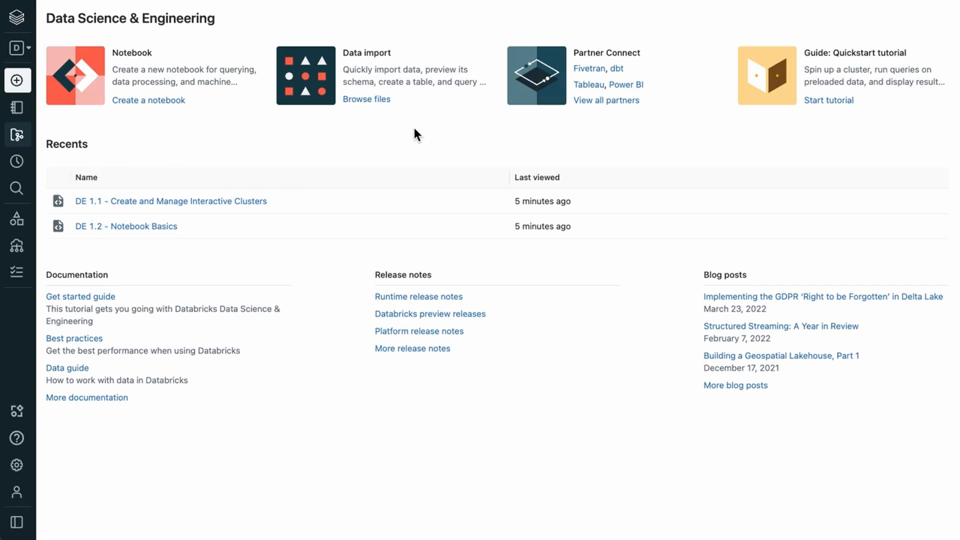
mouse_move(586, 388)
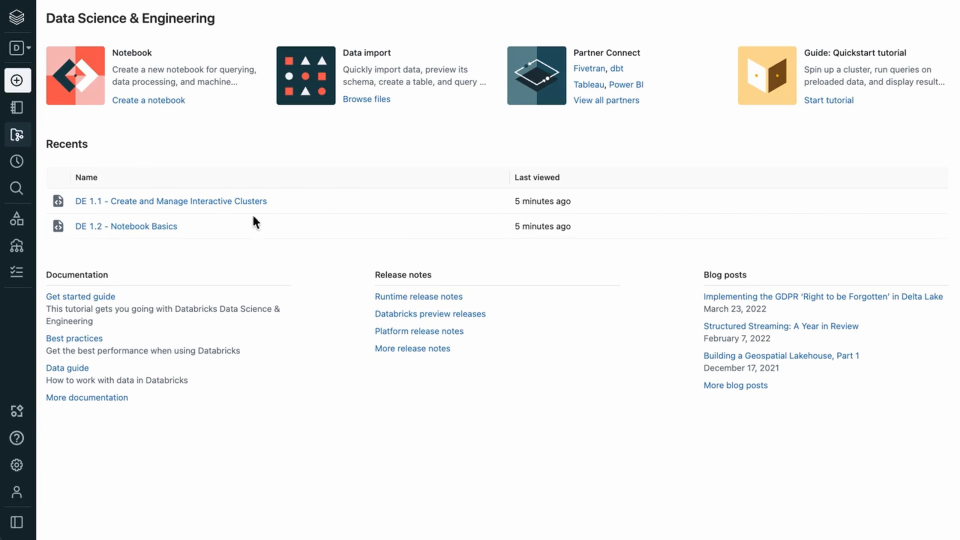
mouse_move(438, 205)
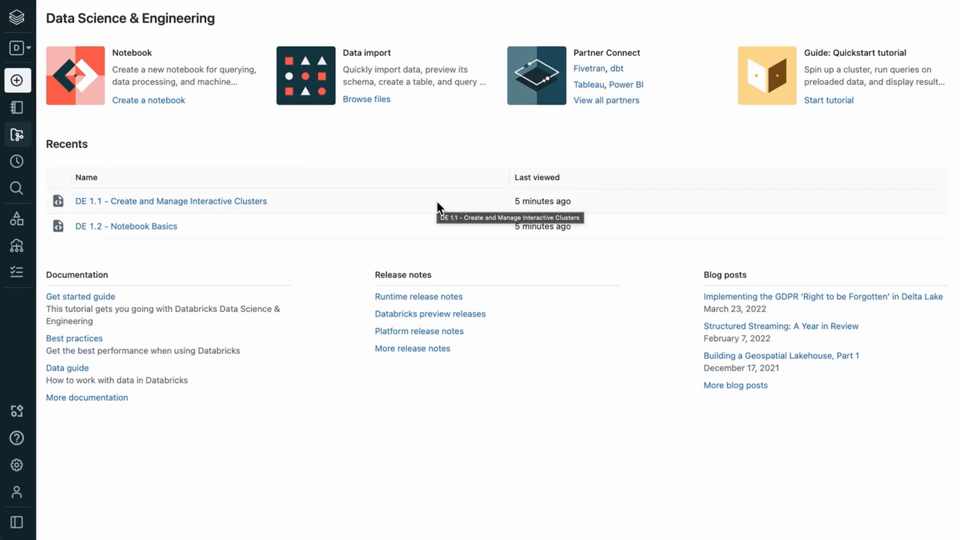
mouse_move(347, 235)
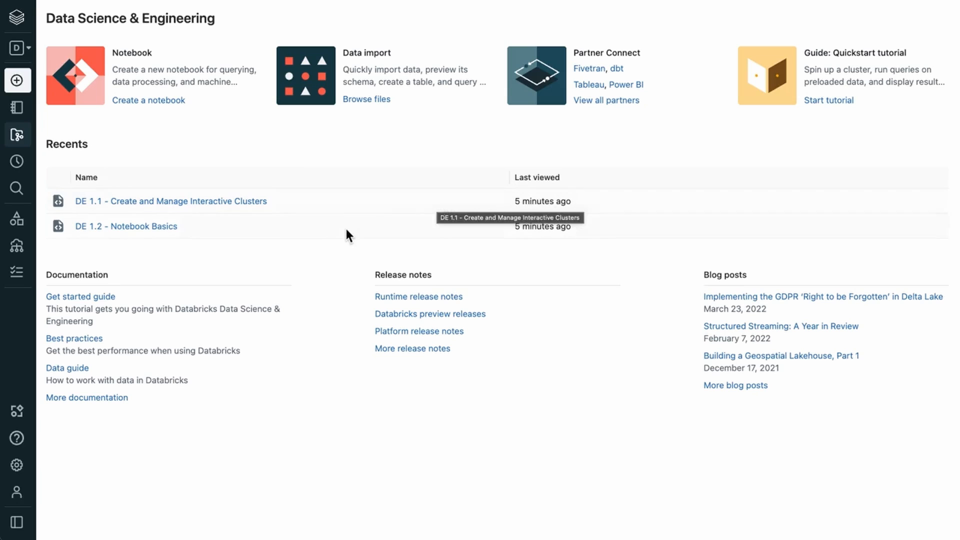
mouse_move(578, 490)
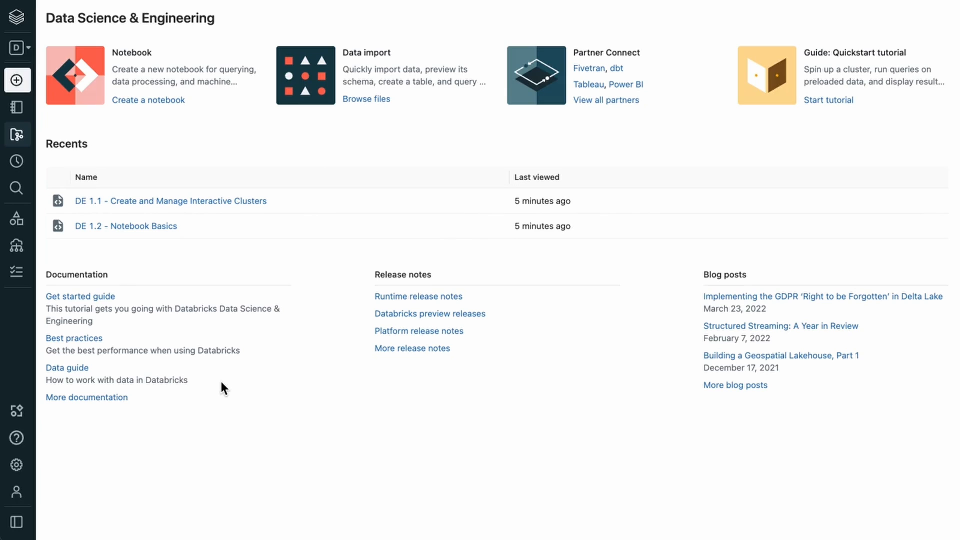
Set the sidebar to stay expanded via the Menu options at its bottom.
left_click(14, 523)
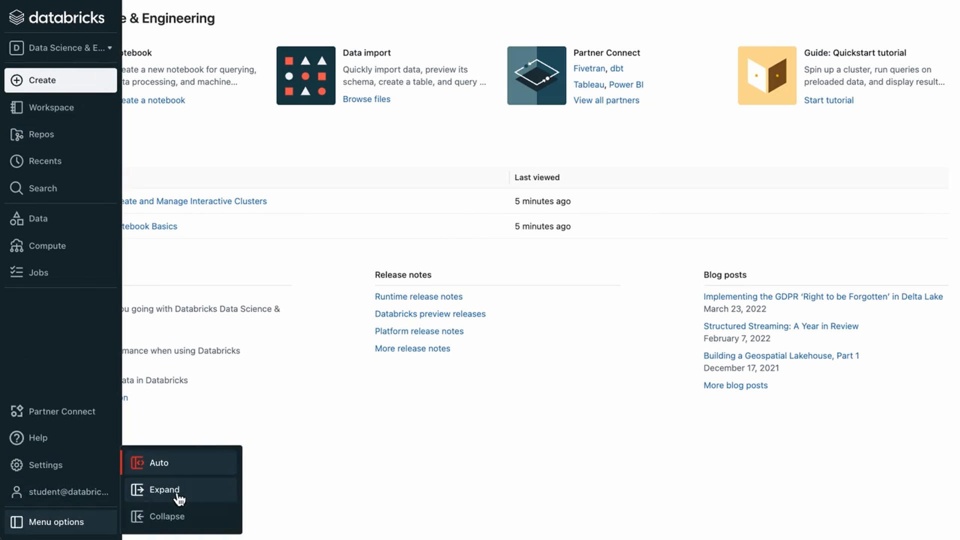
left_click(164, 490)
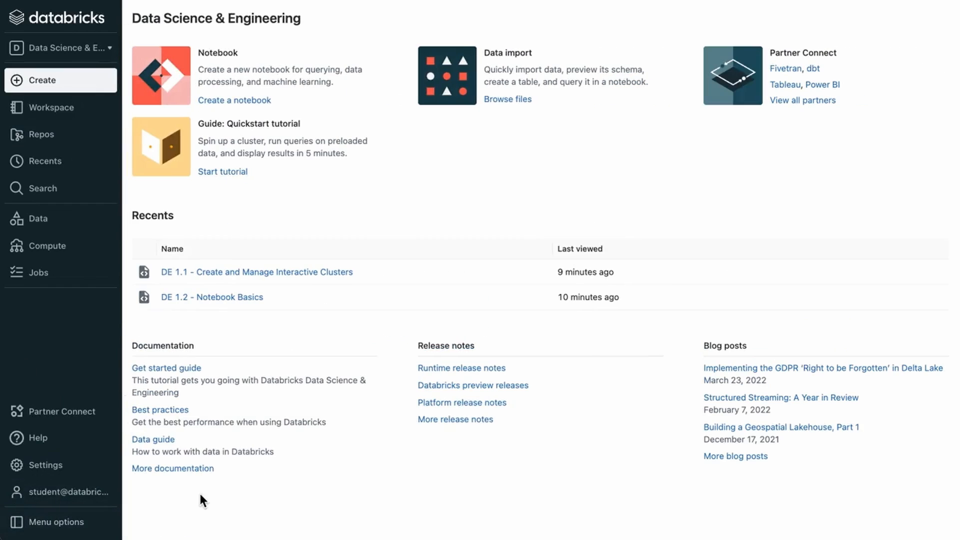
mouse_move(472, 500)
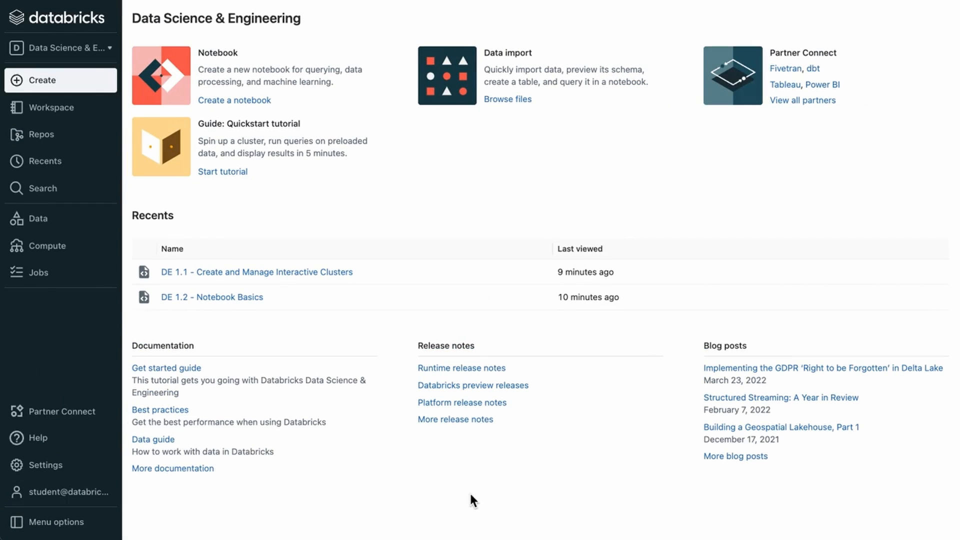
left_click(60, 47)
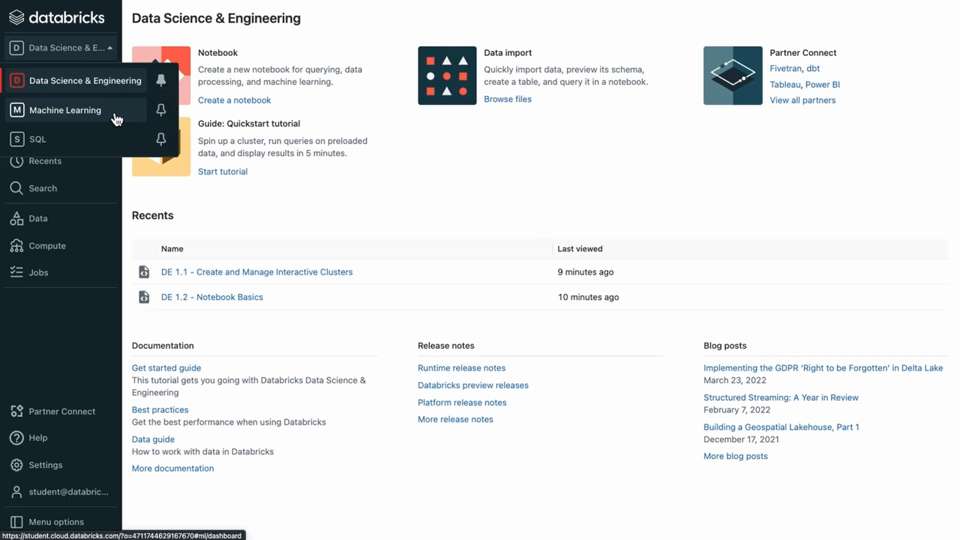
mouse_move(86, 144)
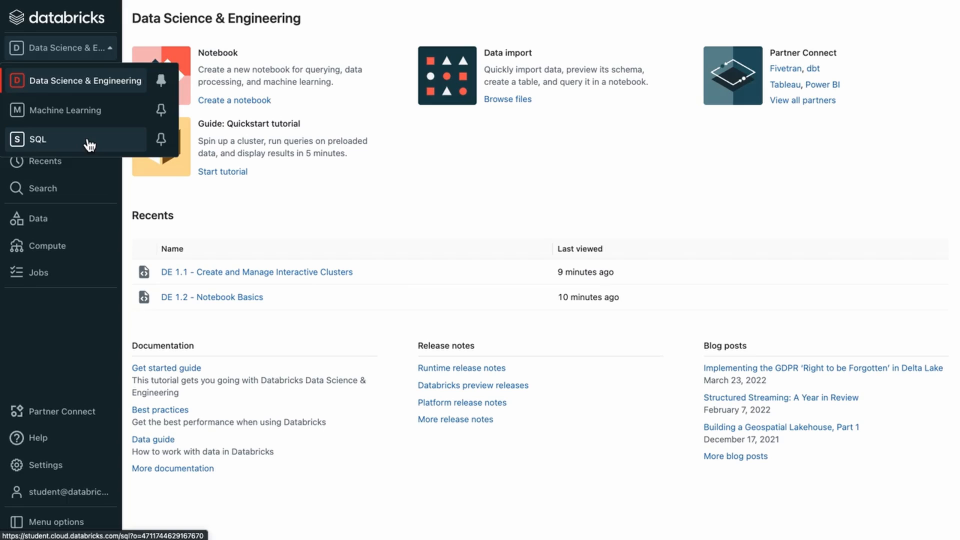
mouse_move(116, 120)
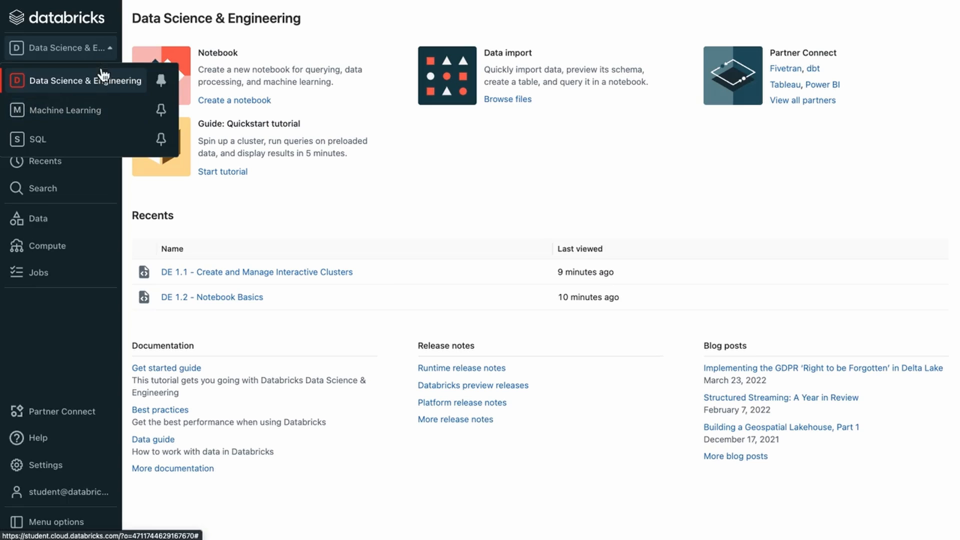
mouse_move(144, 100)
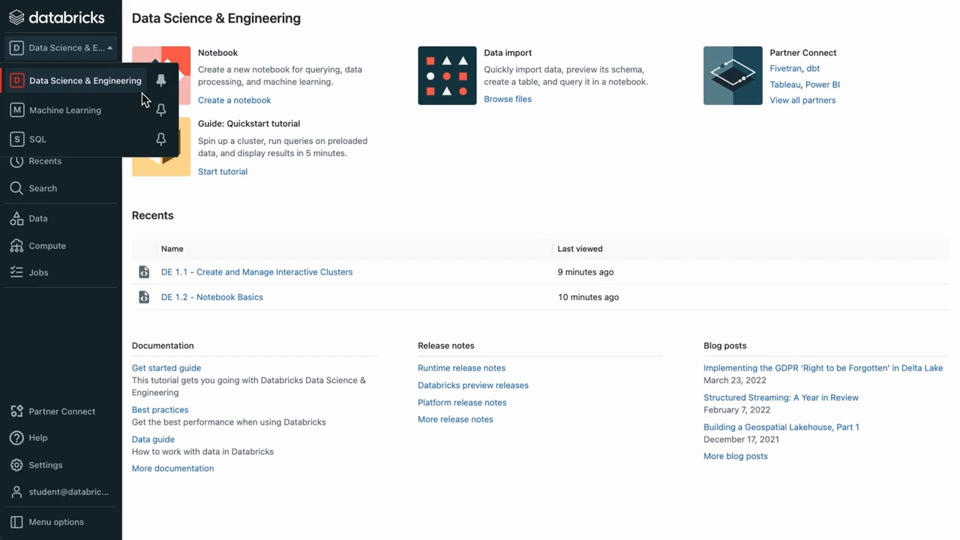
mouse_move(161, 114)
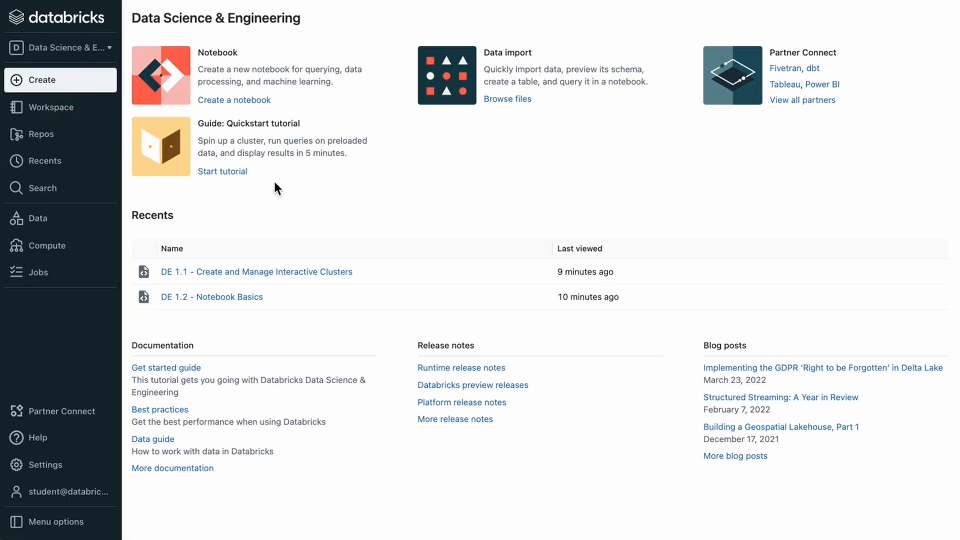
mouse_move(88, 90)
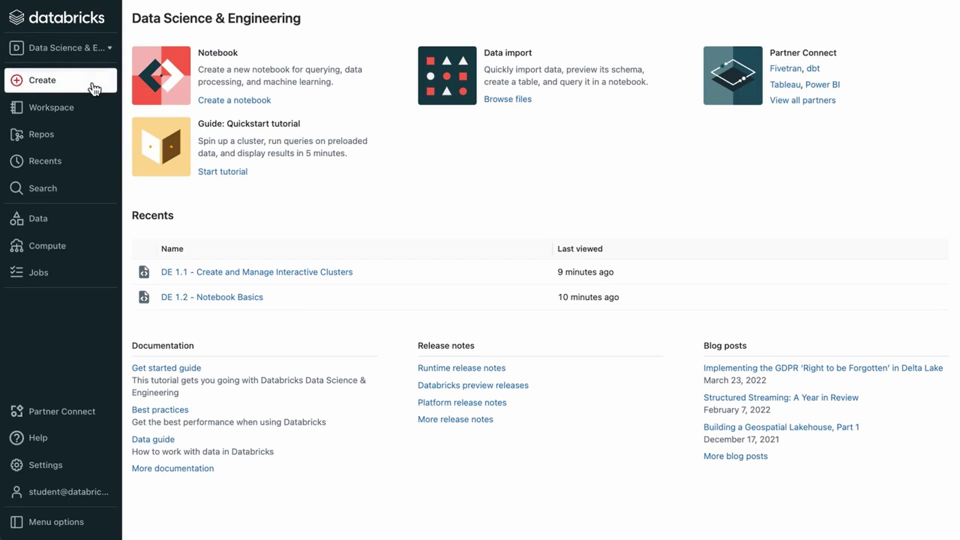
Browse the Users folders in the Workspace file browser, then switch to the Repos browser.
left_click(41, 80)
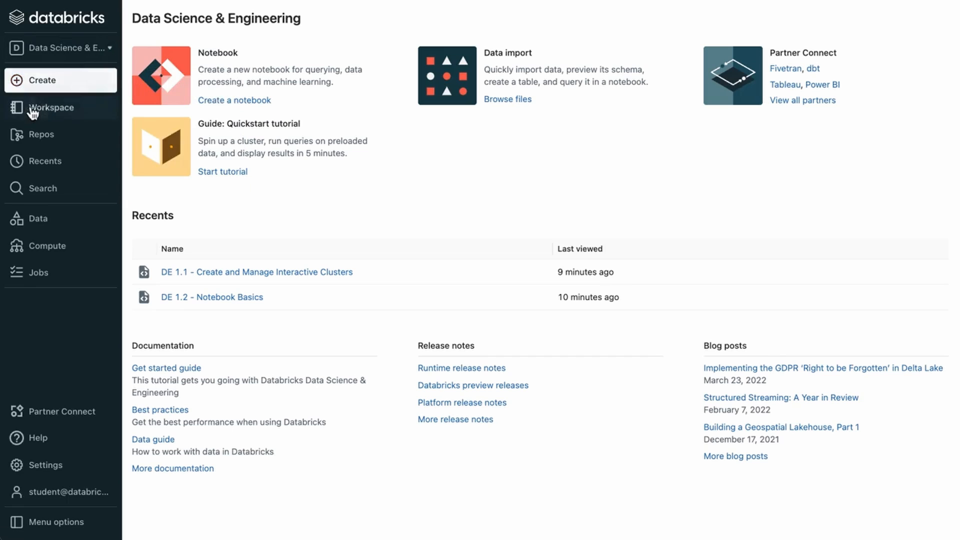
left_click(50, 108)
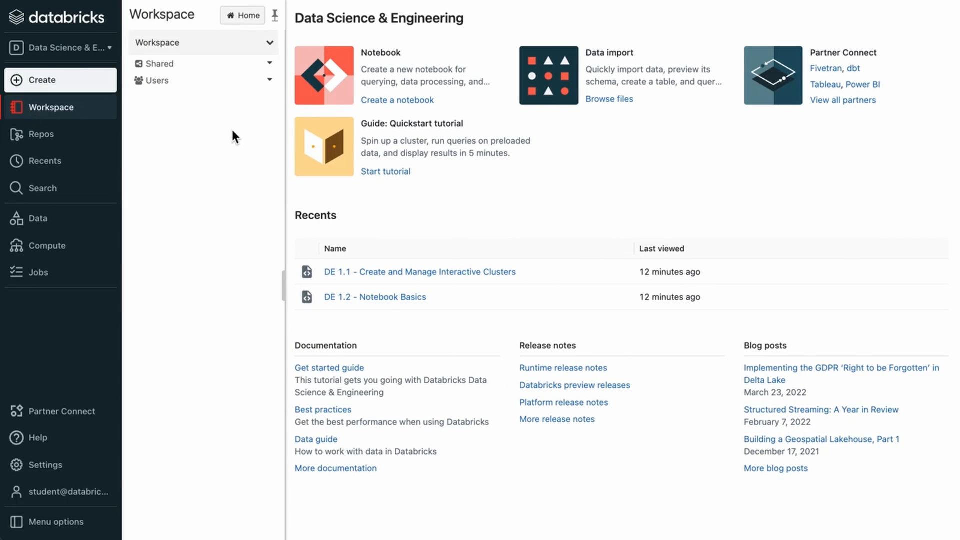
left_click(158, 80)
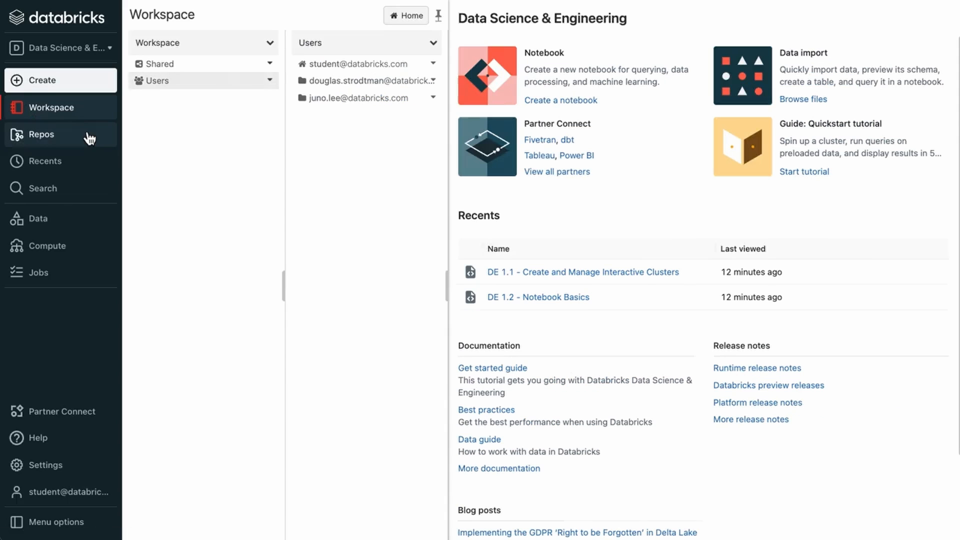
left_click(40, 134)
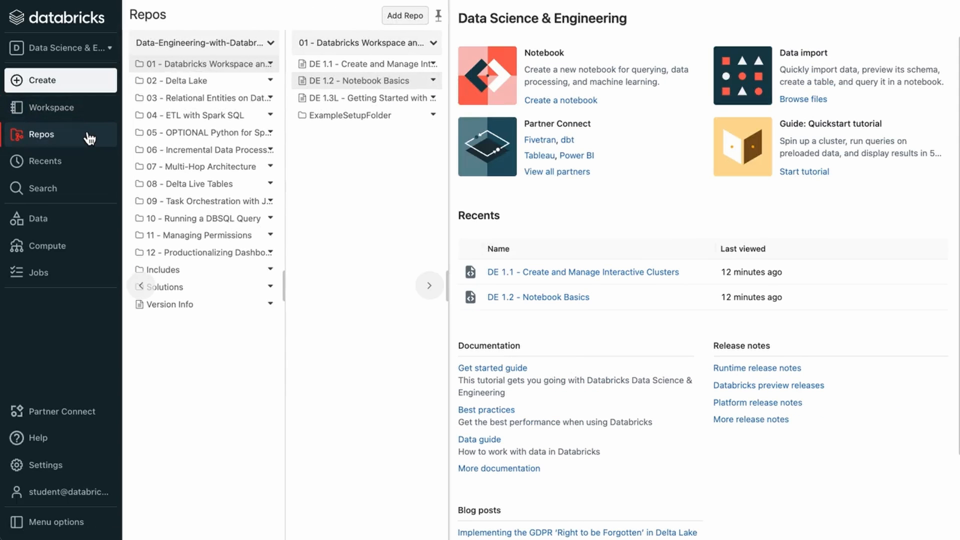
mouse_move(364, 179)
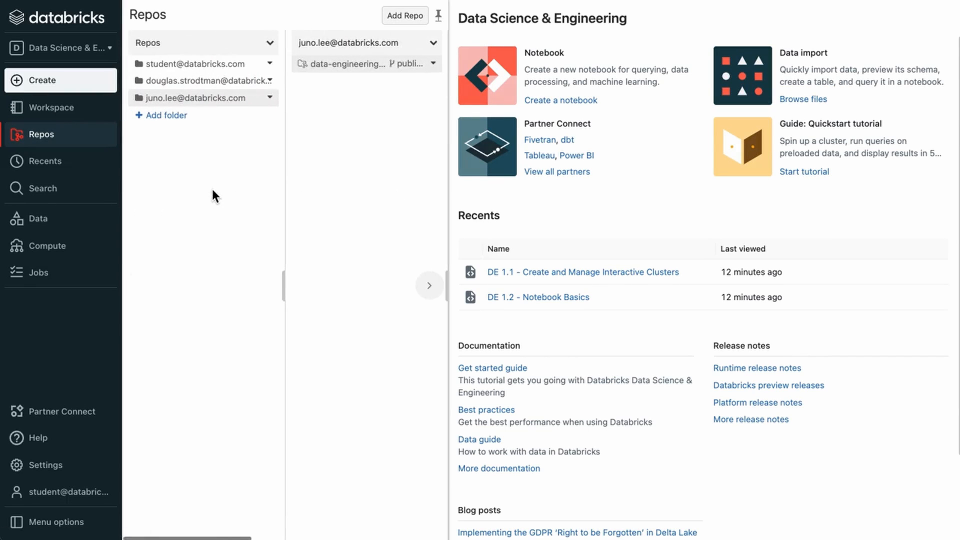
left_click(46, 160)
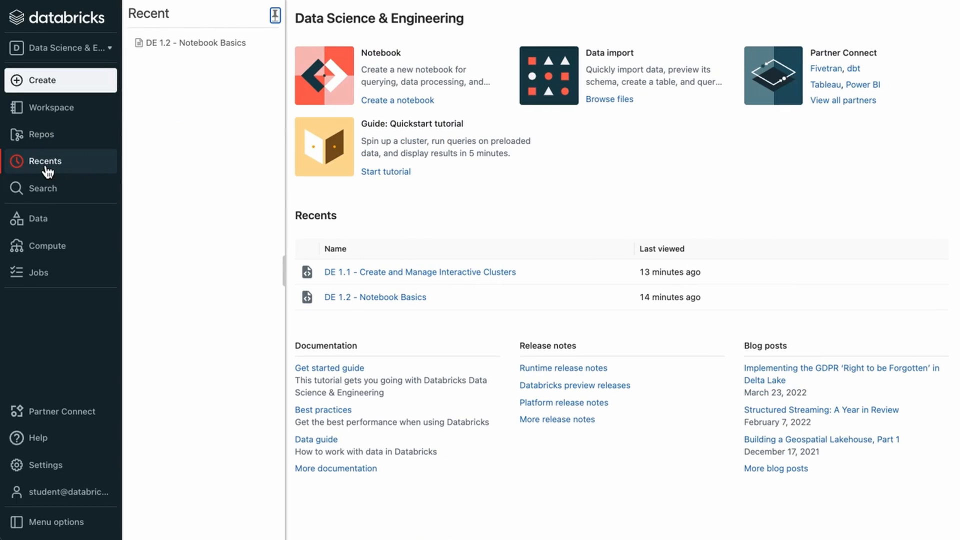
mouse_move(175, 206)
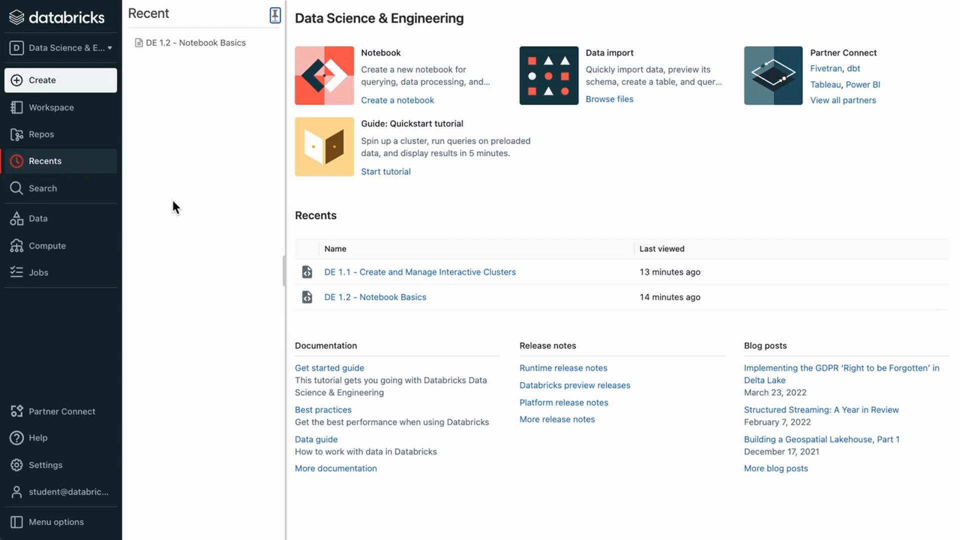
mouse_move(50, 218)
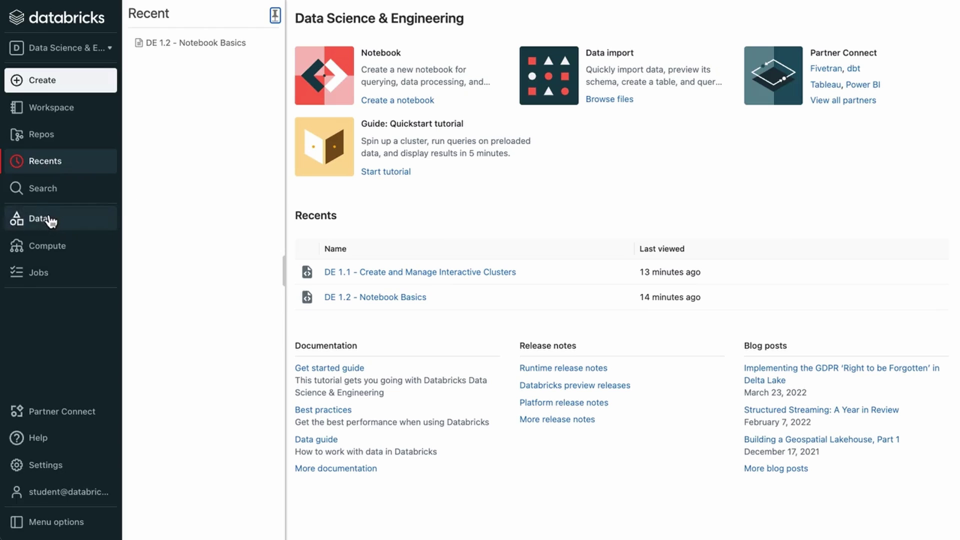
View the Data browser's tables, then explore DBFS to the folder holding s3demo and training.
left_click(36, 218)
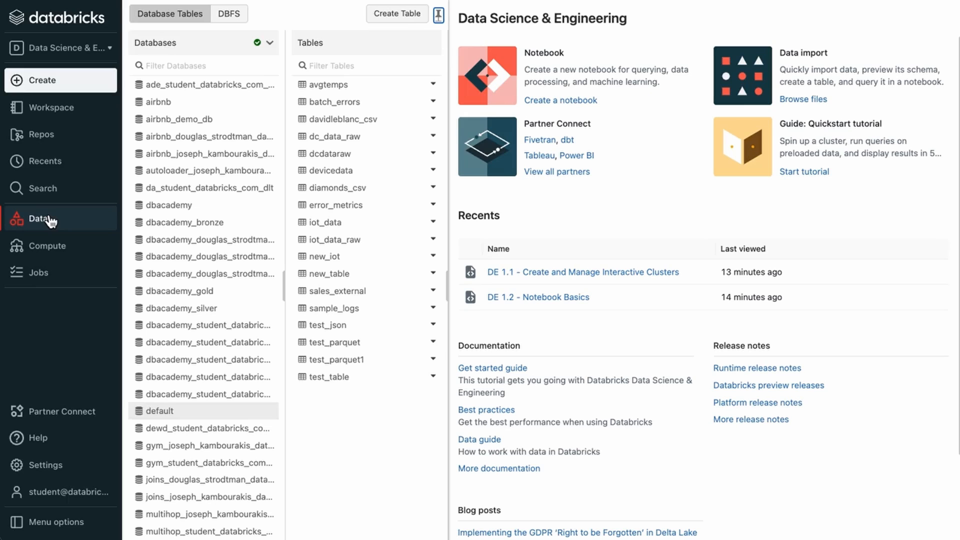
mouse_move(66, 204)
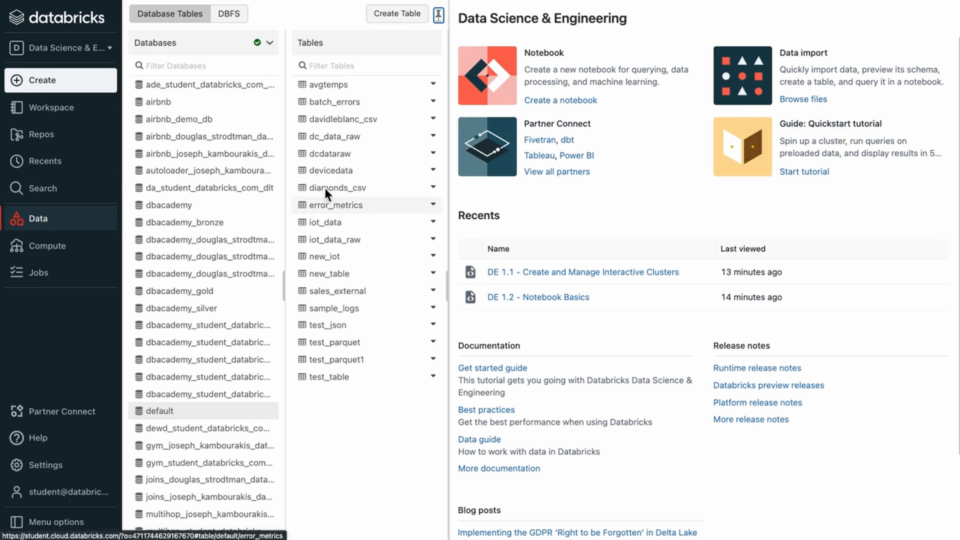
left_click(228, 14)
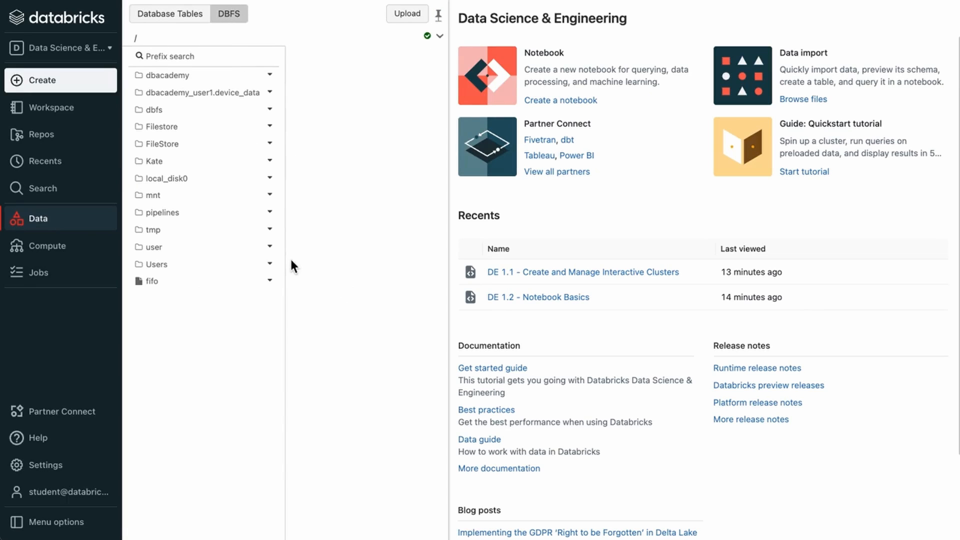
left_click(152, 195)
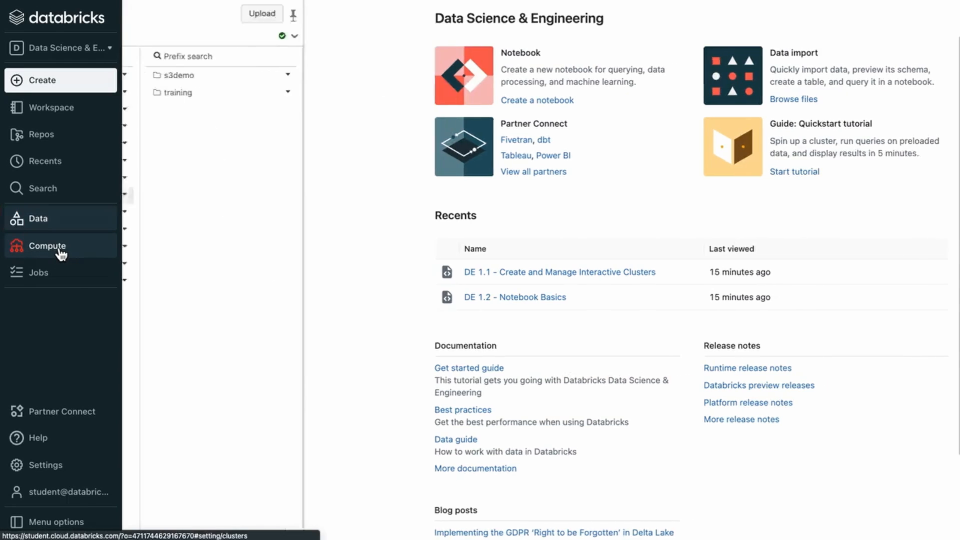
Check the Compute page's two clusters, then view the empty Jobs list.
left_click(47, 246)
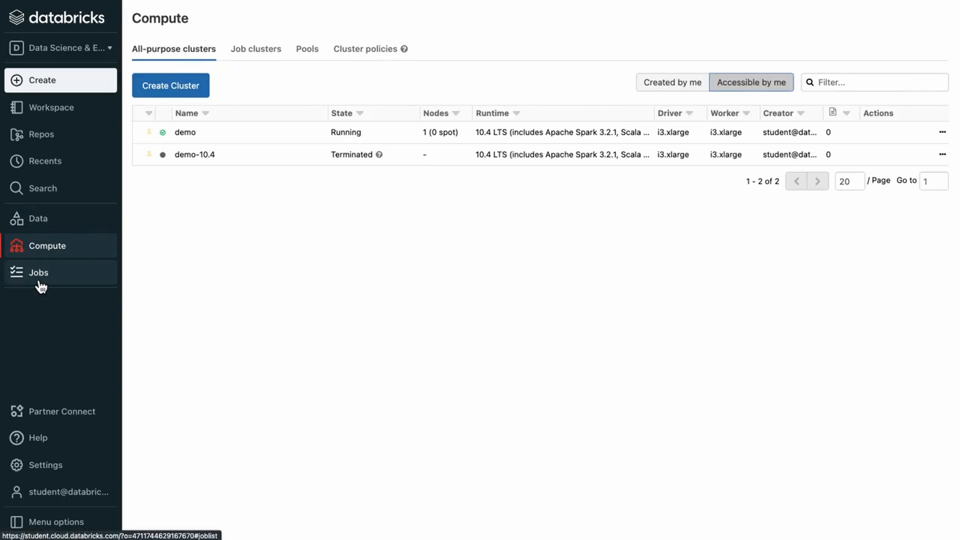
left_click(38, 272)
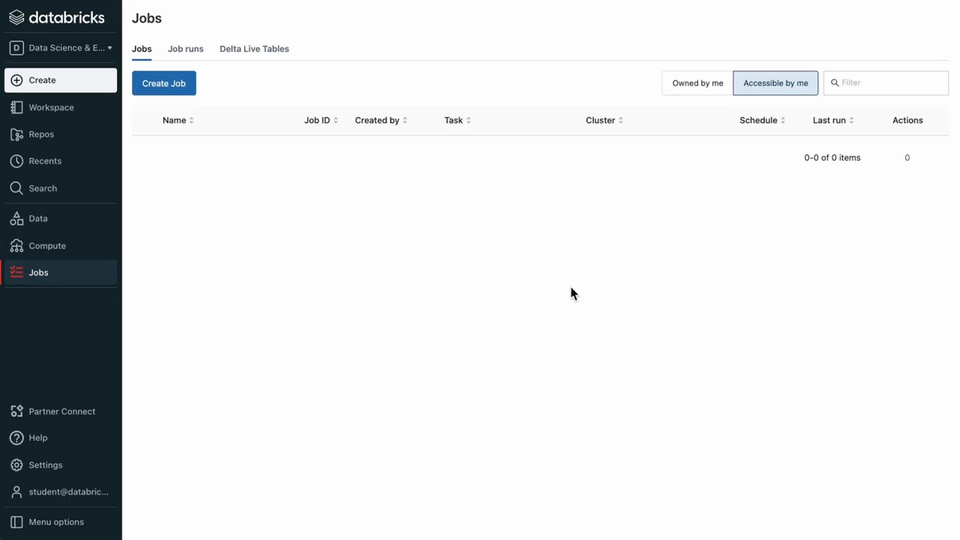
mouse_move(594, 308)
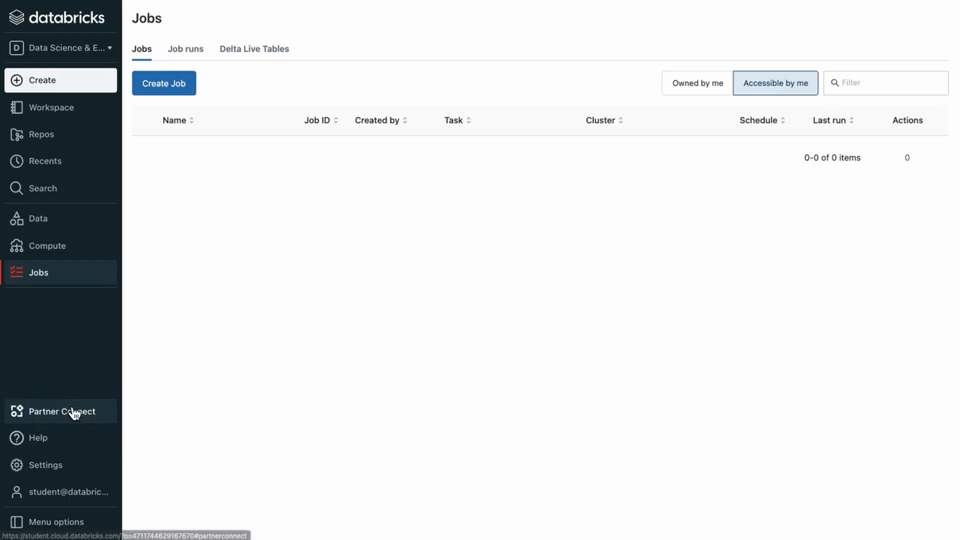
Show the Partner Connect catalogue, then peek at the Help and Settings menus.
left_click(55, 411)
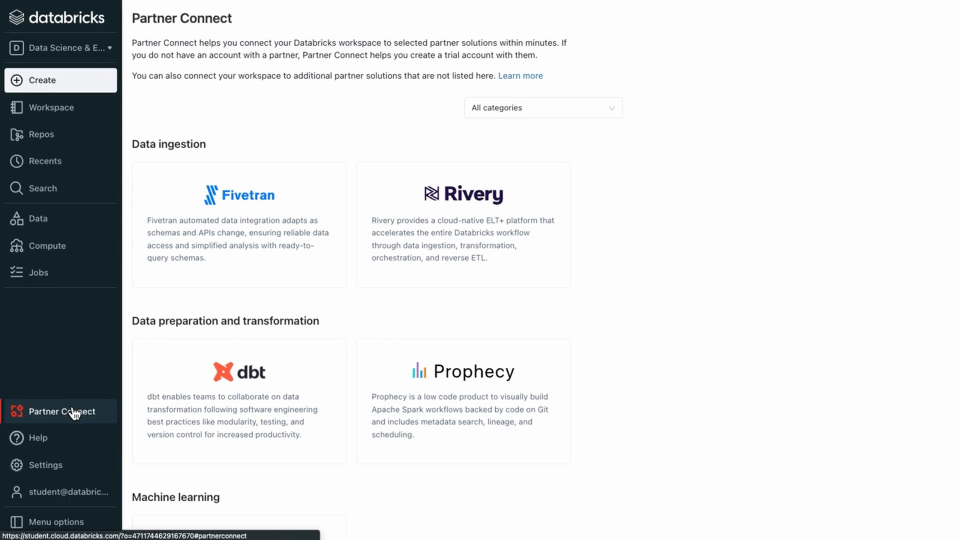
mouse_move(102, 412)
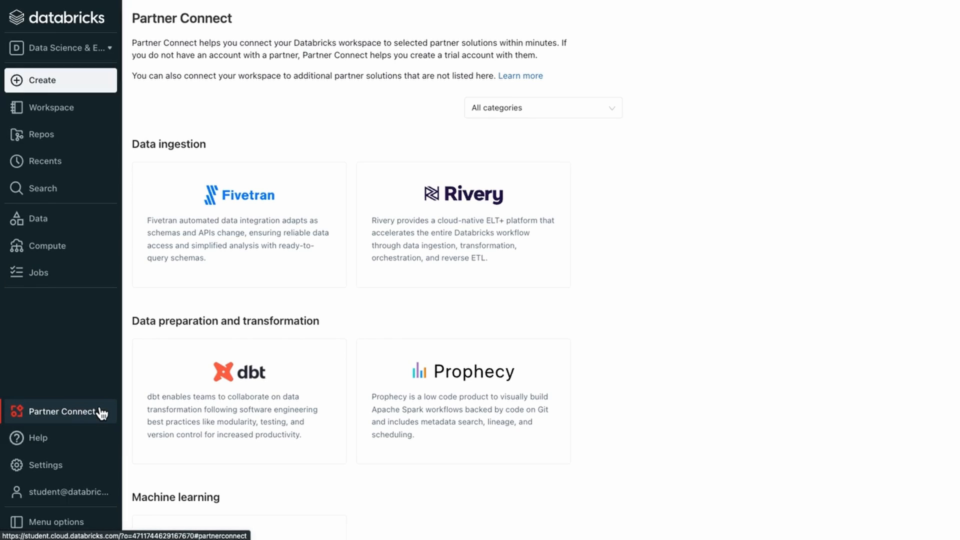
left_click(38, 438)
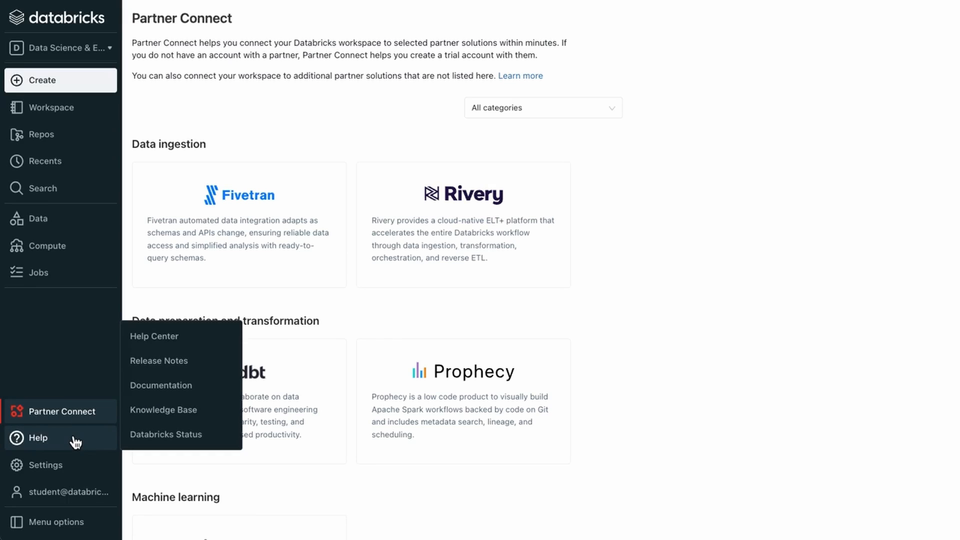
left_click(45, 465)
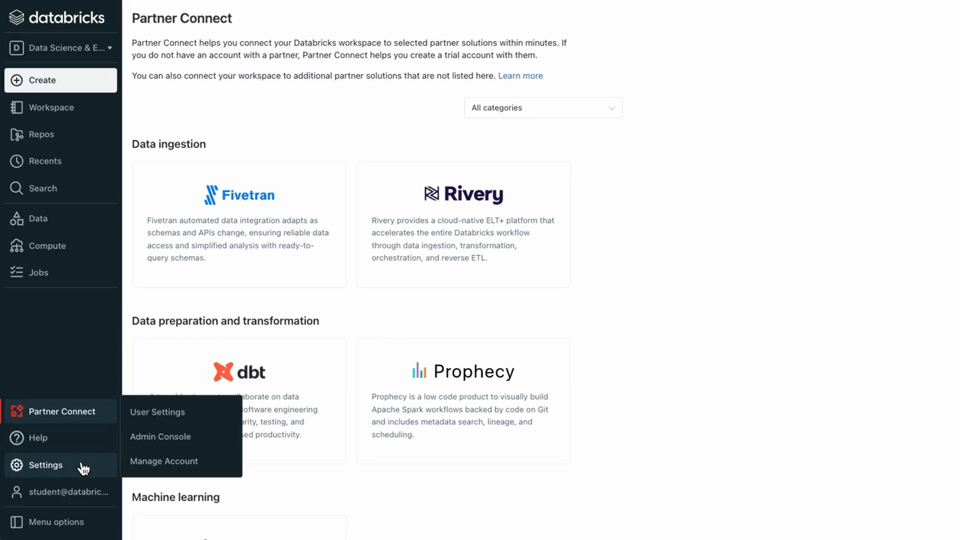
Review User Settings' Access tokens and Notebook settings, then reopen the Settings menu.
left_click(157, 412)
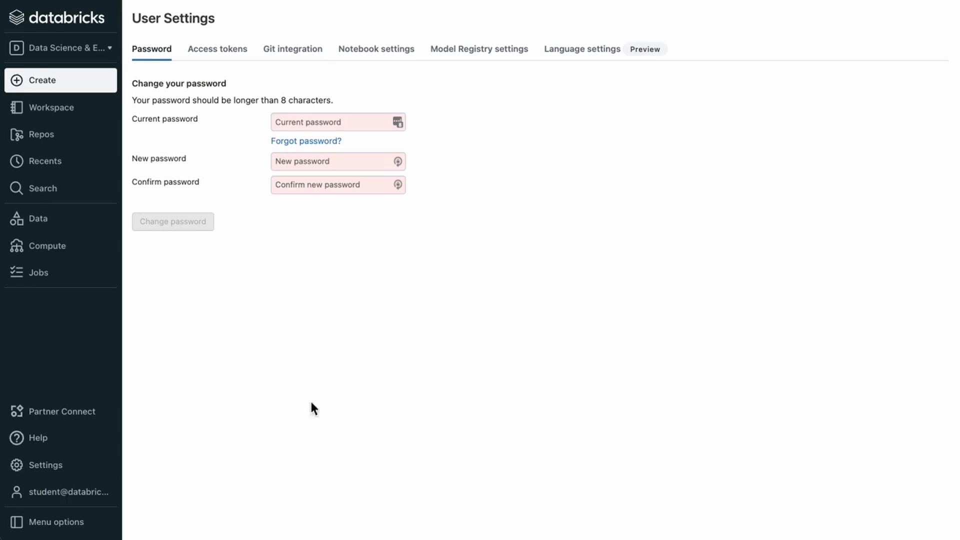
mouse_move(198, 113)
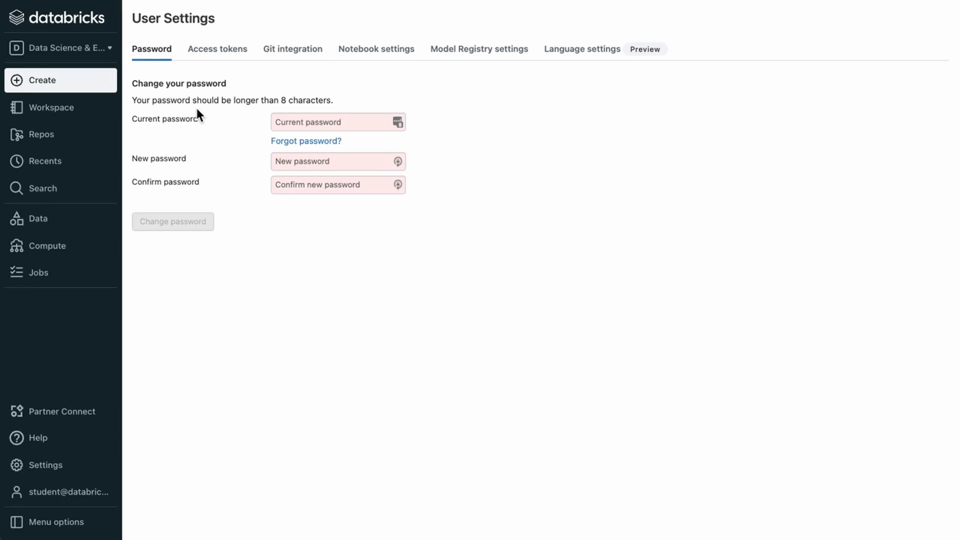
left_click(217, 49)
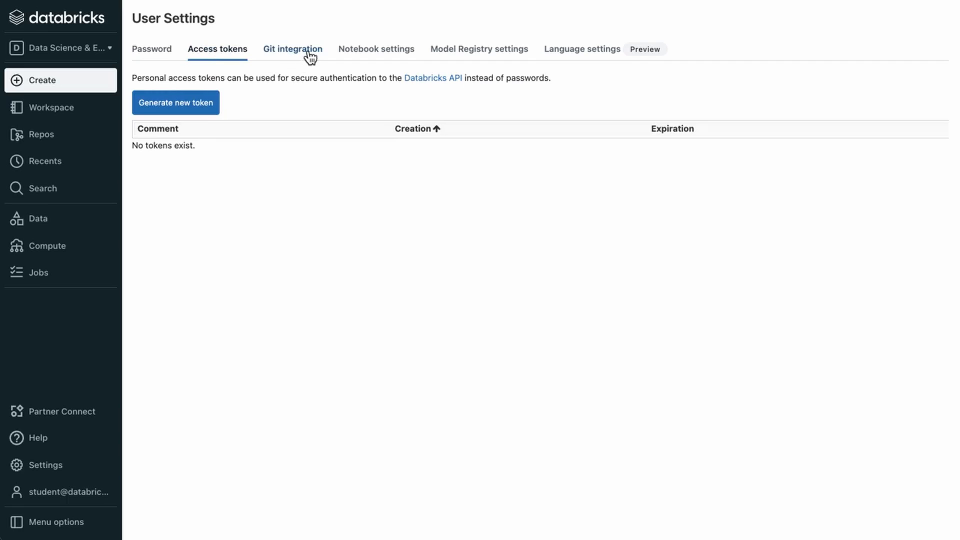
left_click(376, 48)
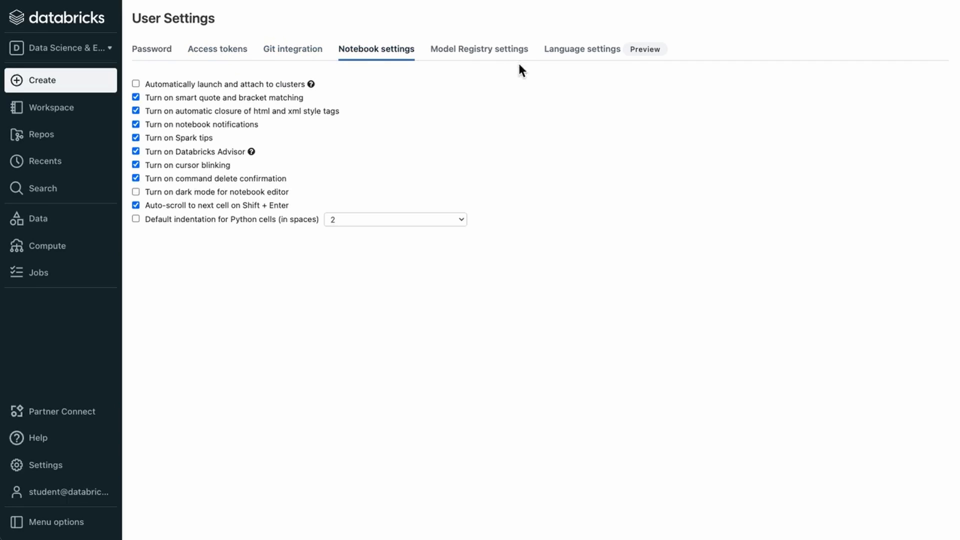
left_click(45, 465)
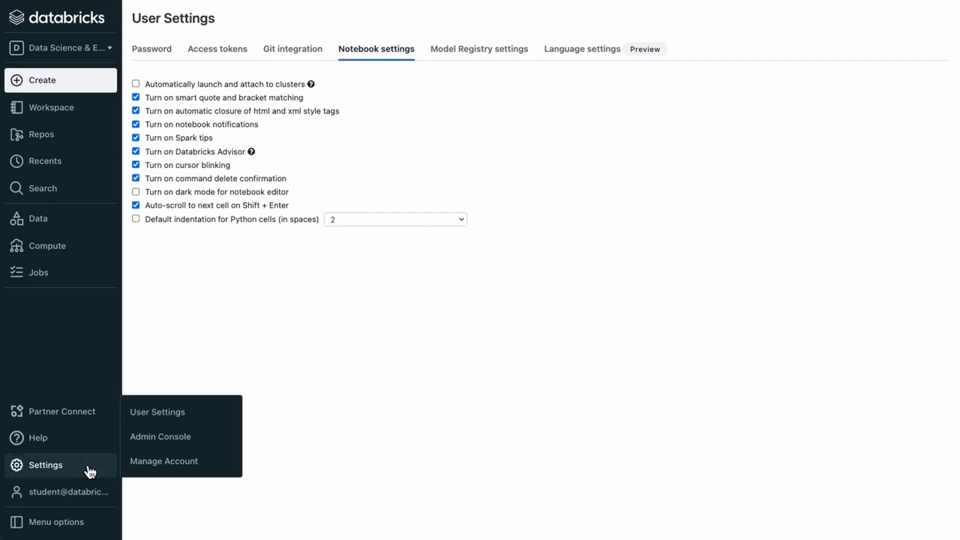